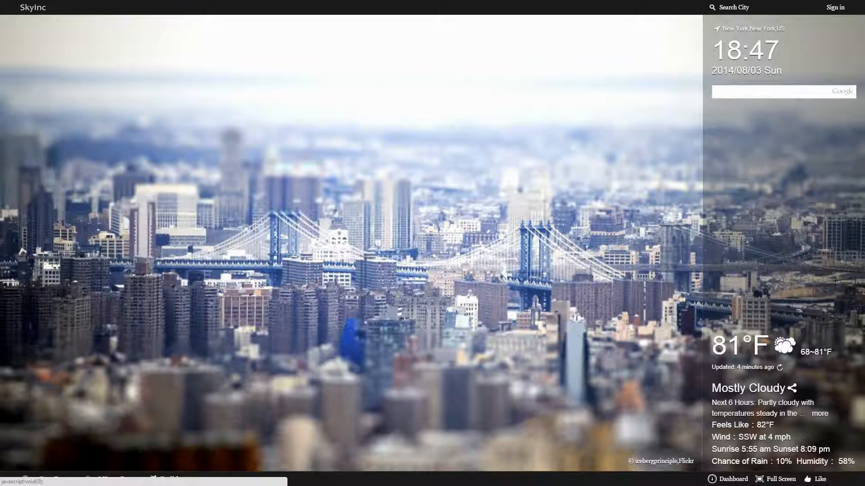
Step: Open and close the dashboard settings, then view and close New York's 18-hour and 10-day forecasts
{"action": "left_click", "coordinate": [732, 478]}
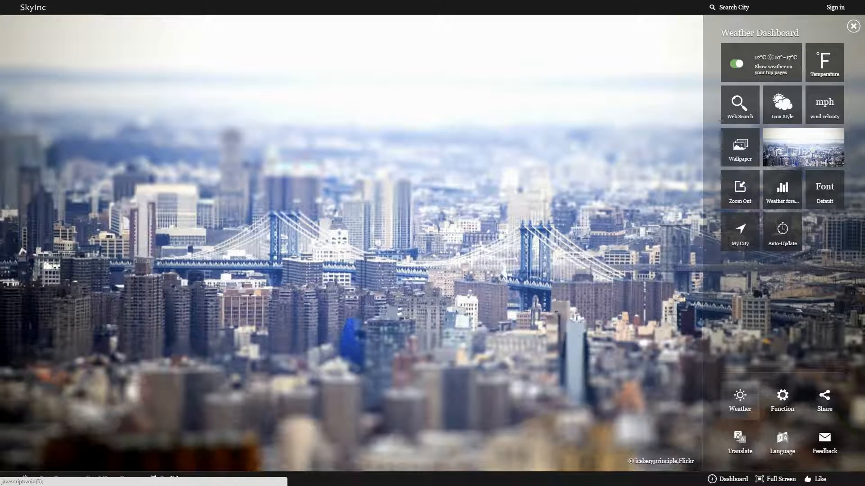
{"action": "left_click", "coordinate": [852, 26]}
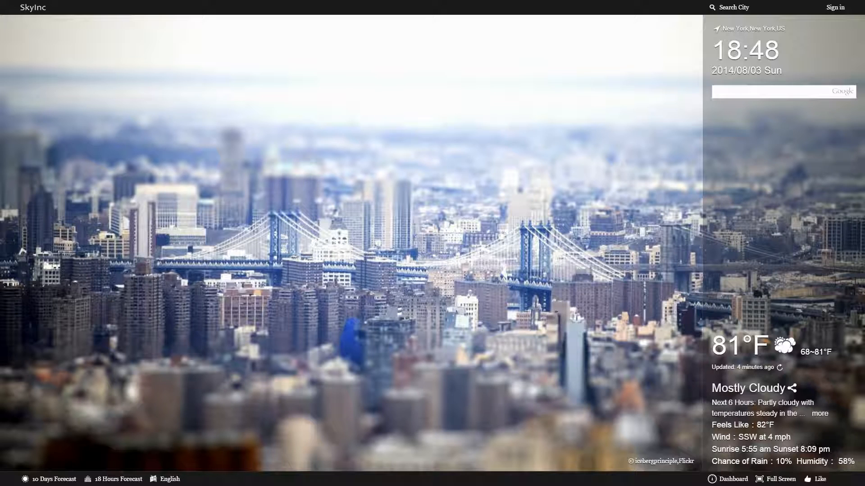
{"action": "left_click", "coordinate": [119, 478]}
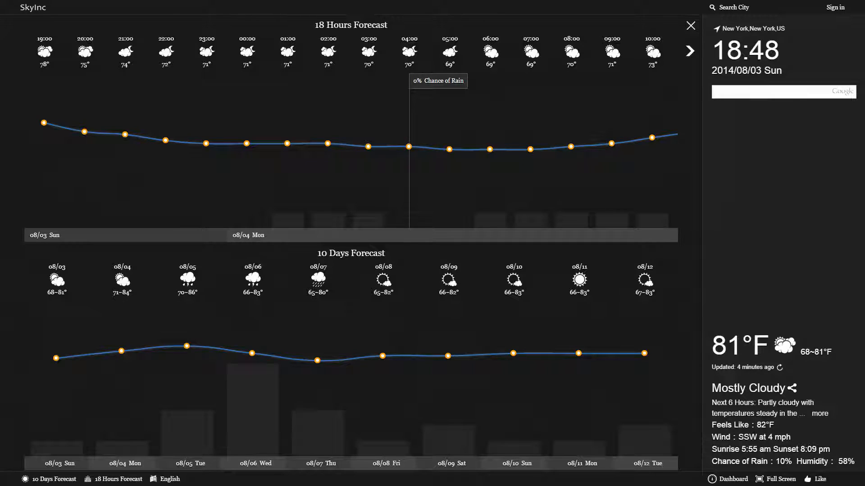
{"action": "mouse_move", "coordinate": [125, 134]}
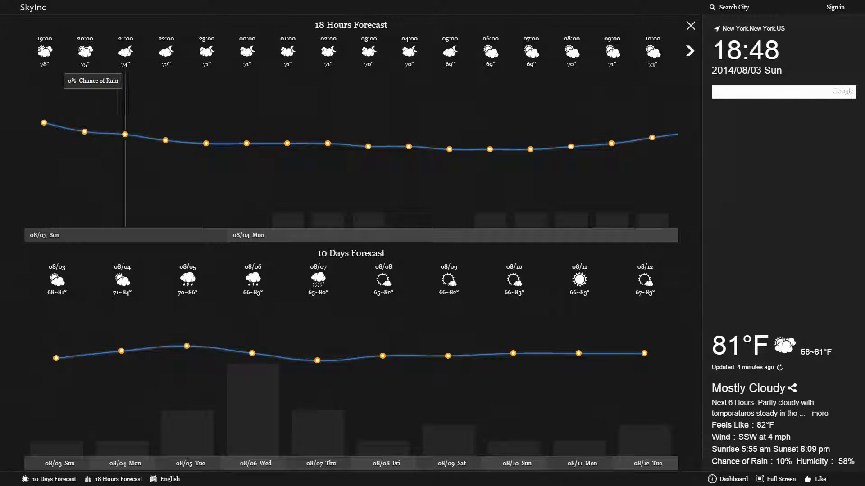
{"action": "mouse_move", "coordinate": [317, 359]}
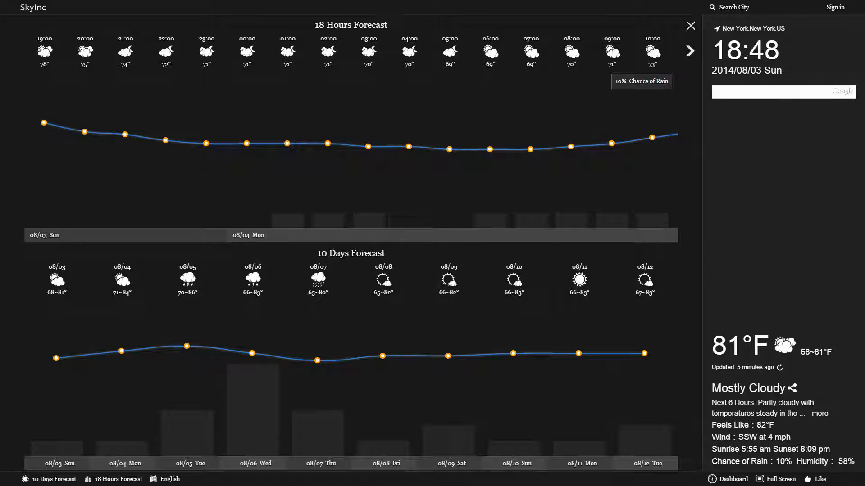
{"action": "left_click", "coordinate": [690, 25]}
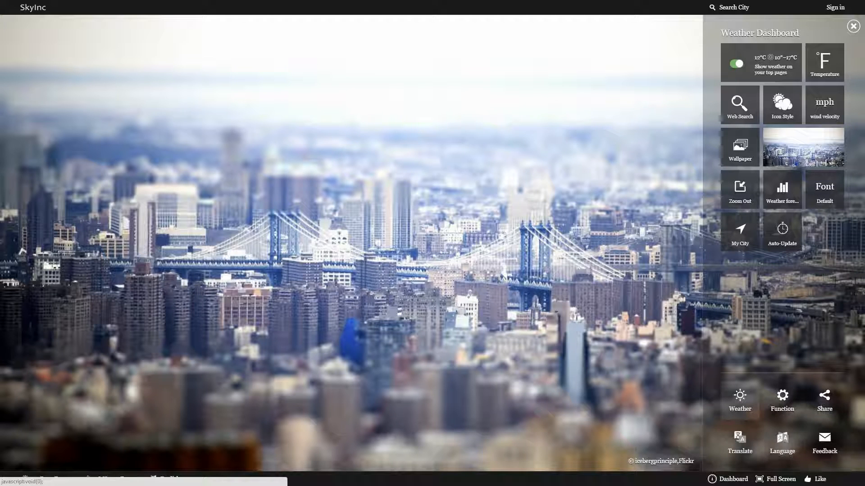
Step: Close settings and switch the dashboard to San Antonio, Texas with a new tunnel wallpaper
{"action": "left_click", "coordinate": [852, 25]}
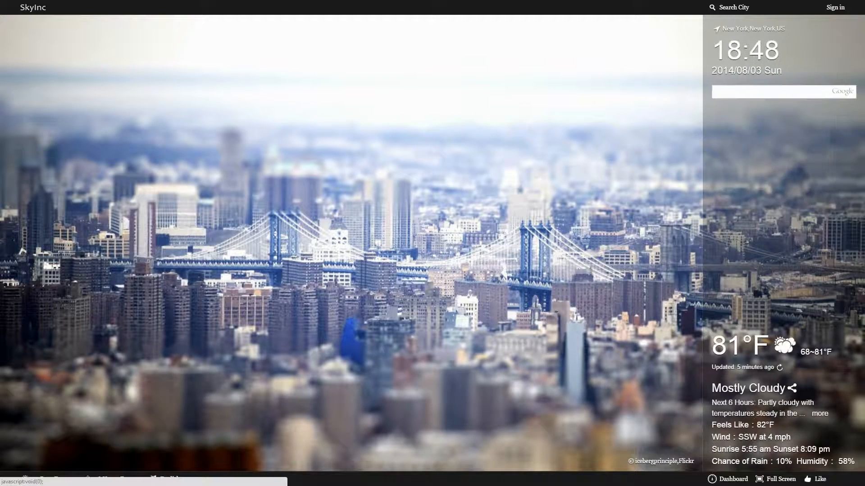
{"action": "left_click", "coordinate": [779, 479]}
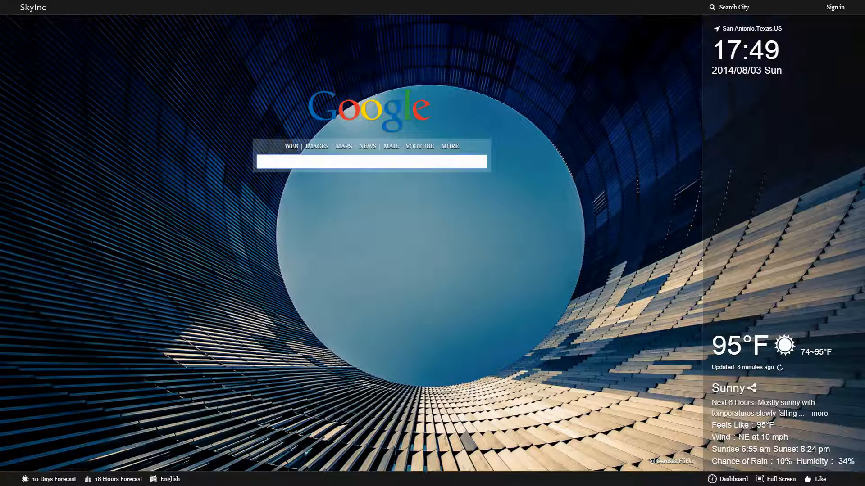
Step: Type 'Yo' into SkyInc's Google search box
{"action": "type", "text": "Yo"}
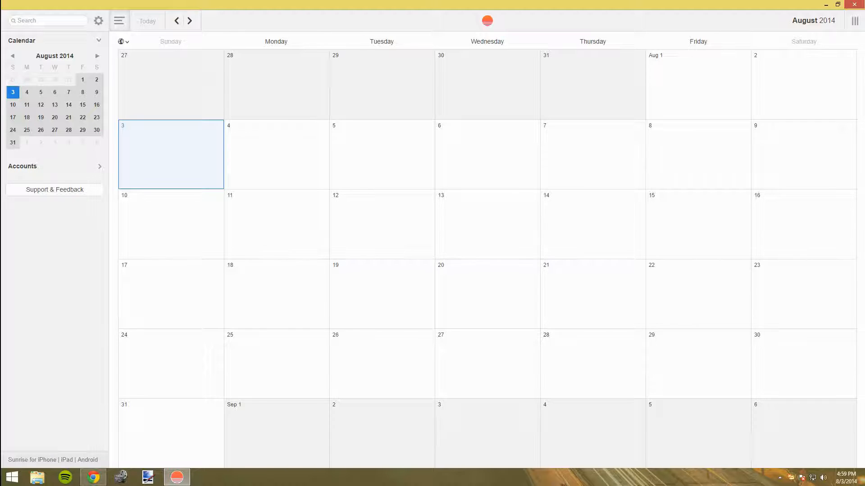
Step: Save an all-day 'test' event on August 5, then page the mini calendar forward
{"action": "left_click", "coordinate": [381, 135]}
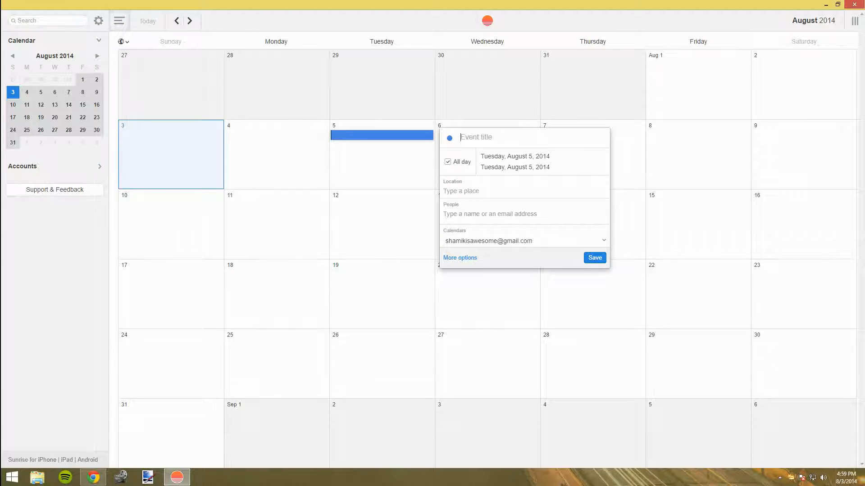
{"action": "type", "text": "test"}
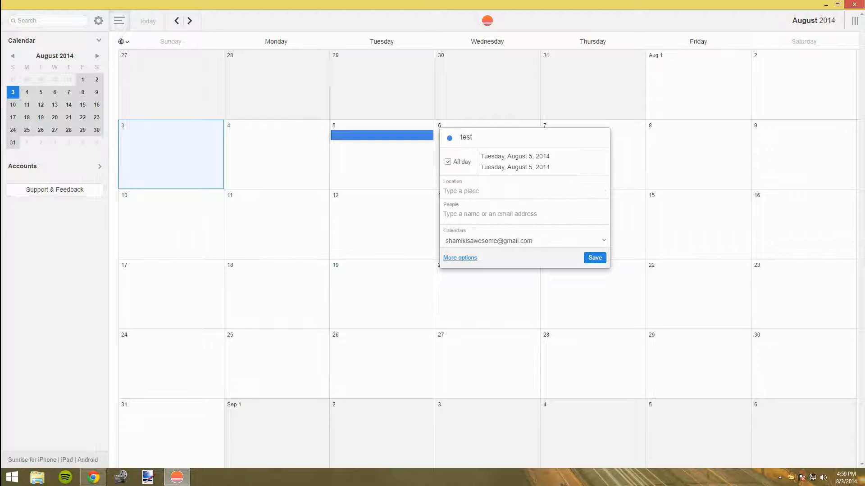
{"action": "left_click", "coordinate": [459, 258]}
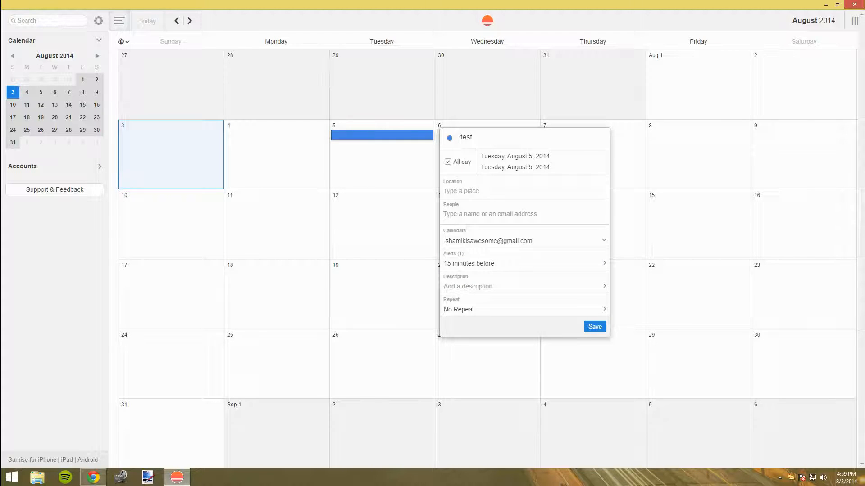
{"action": "left_click", "coordinate": [595, 326]}
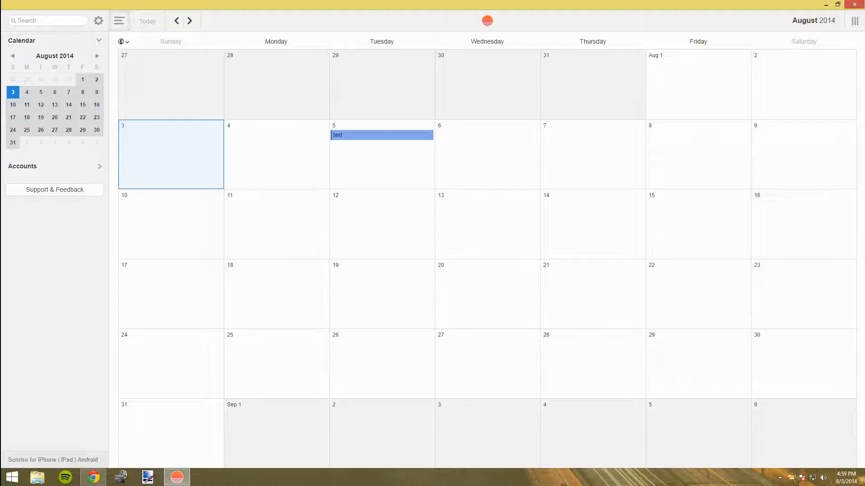
{"action": "left_click", "coordinate": [119, 21]}
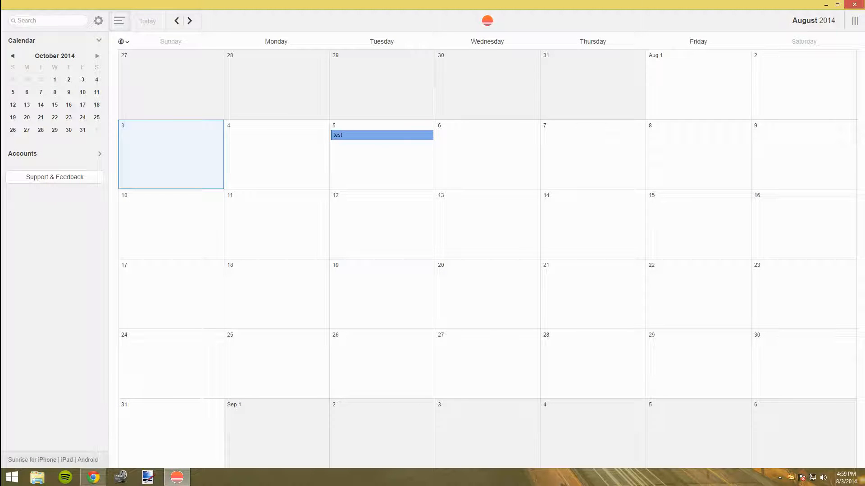
{"action": "left_click", "coordinate": [13, 56]}
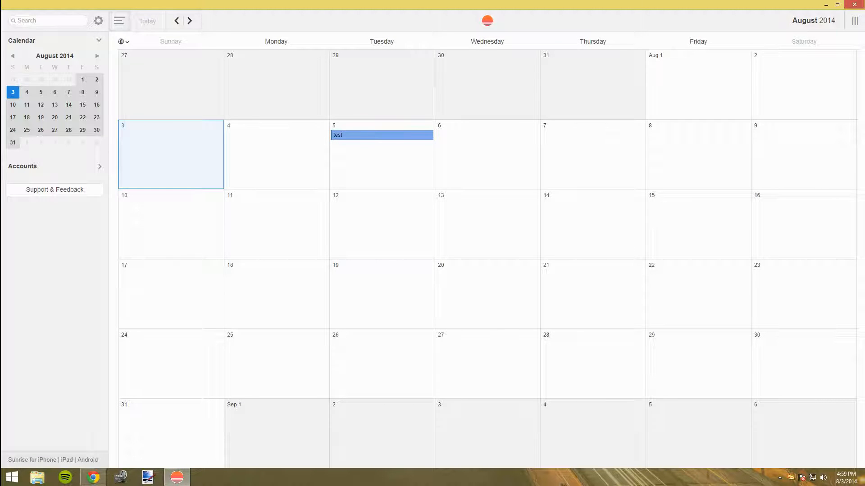
{"action": "left_click", "coordinate": [98, 20]}
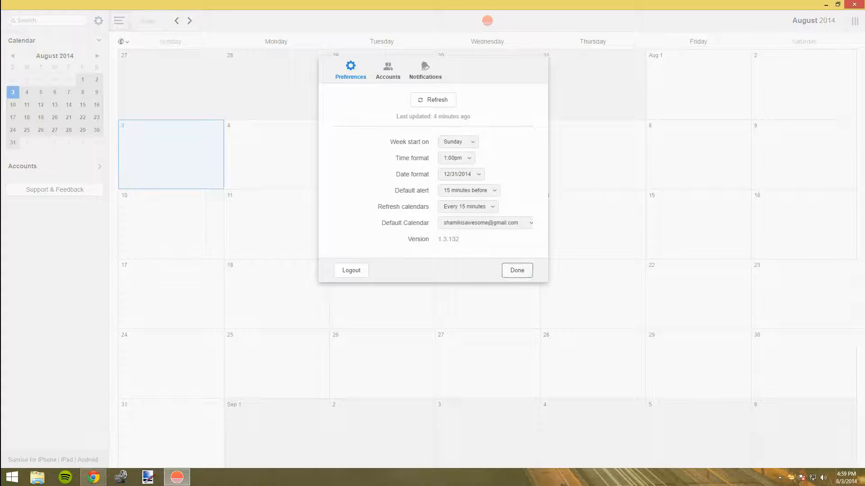
{"action": "left_click", "coordinate": [516, 271]}
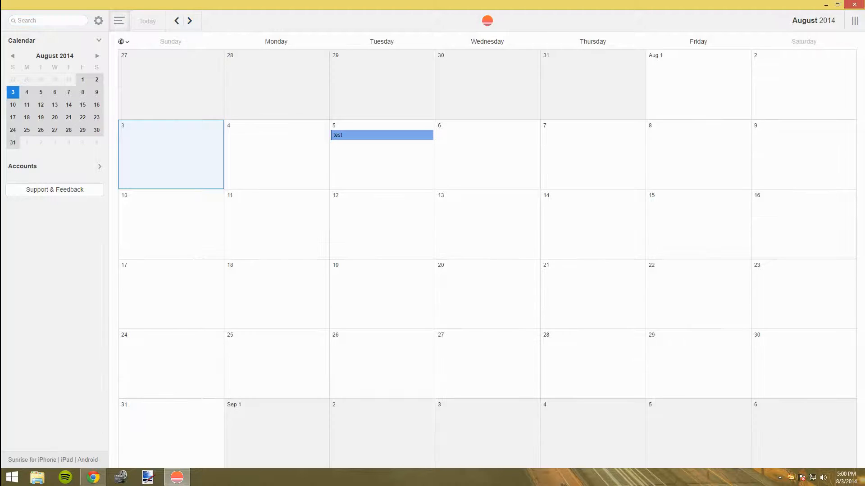
{"action": "left_click", "coordinate": [275, 135]}
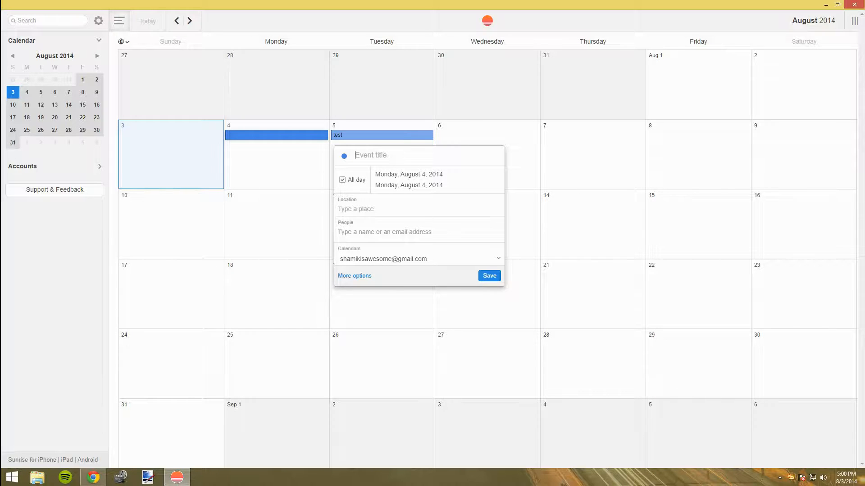
Step: Dismiss the empty August 4 new-event draft
{"action": "left_click", "coordinate": [370, 155]}
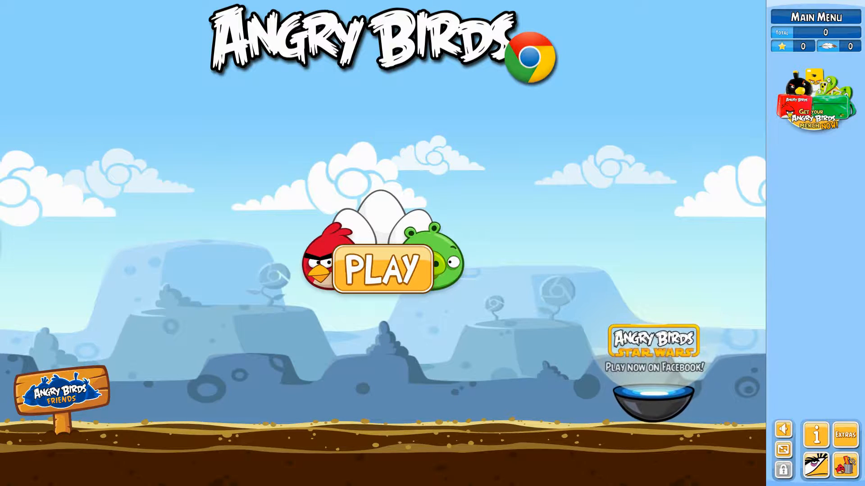
Step: Choose PLAY, the Poached Eggs episode, and level 1
{"action": "left_click", "coordinate": [378, 267]}
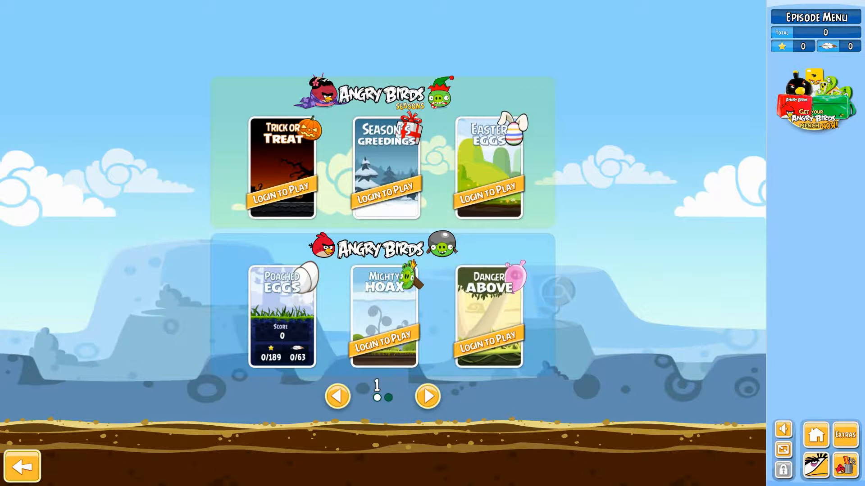
{"action": "left_click", "coordinate": [281, 317]}
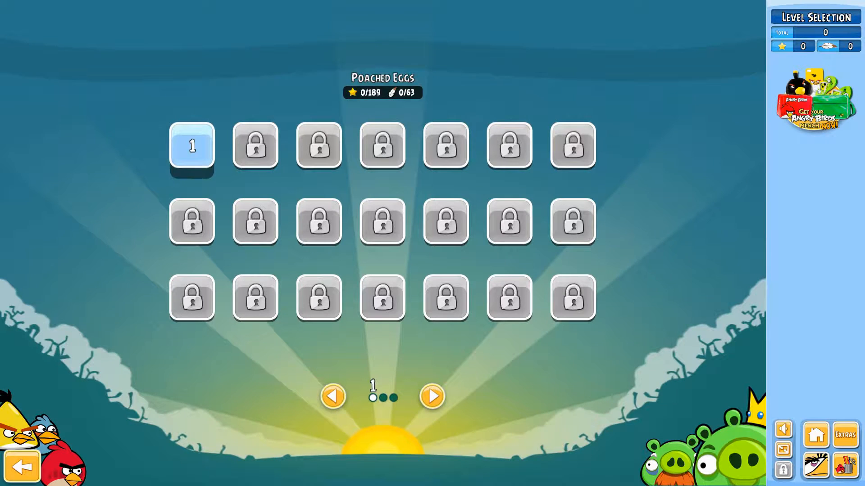
{"action": "left_click", "coordinate": [191, 145]}
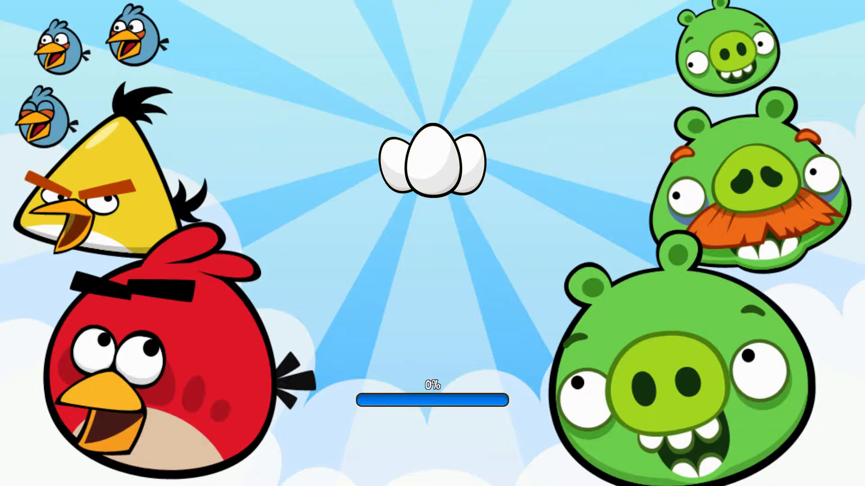